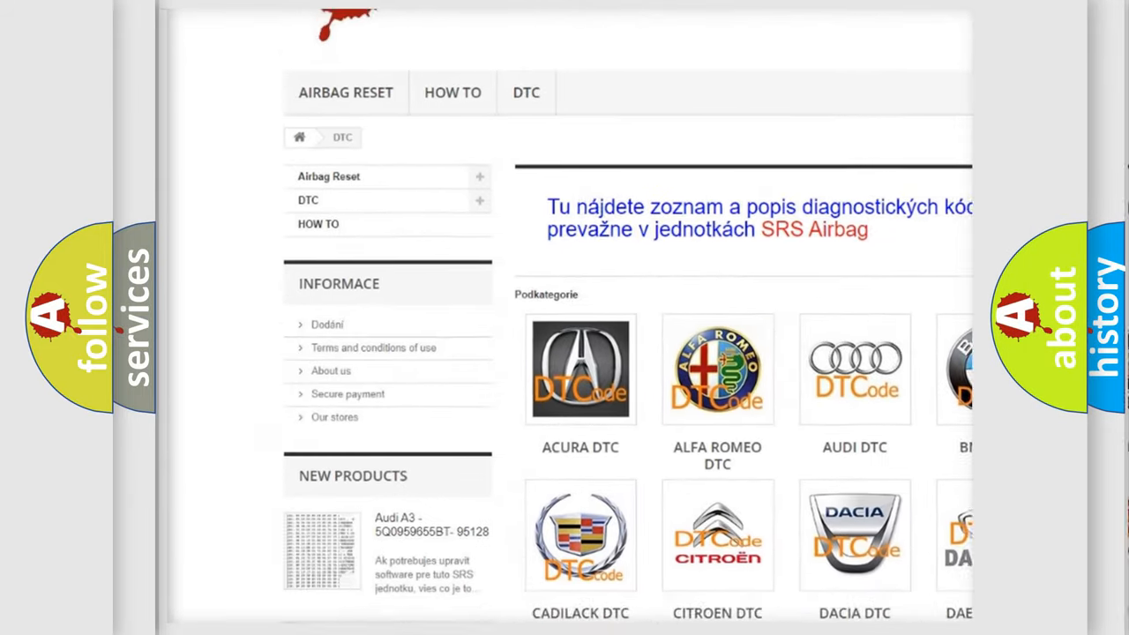
scroll("down", 3)
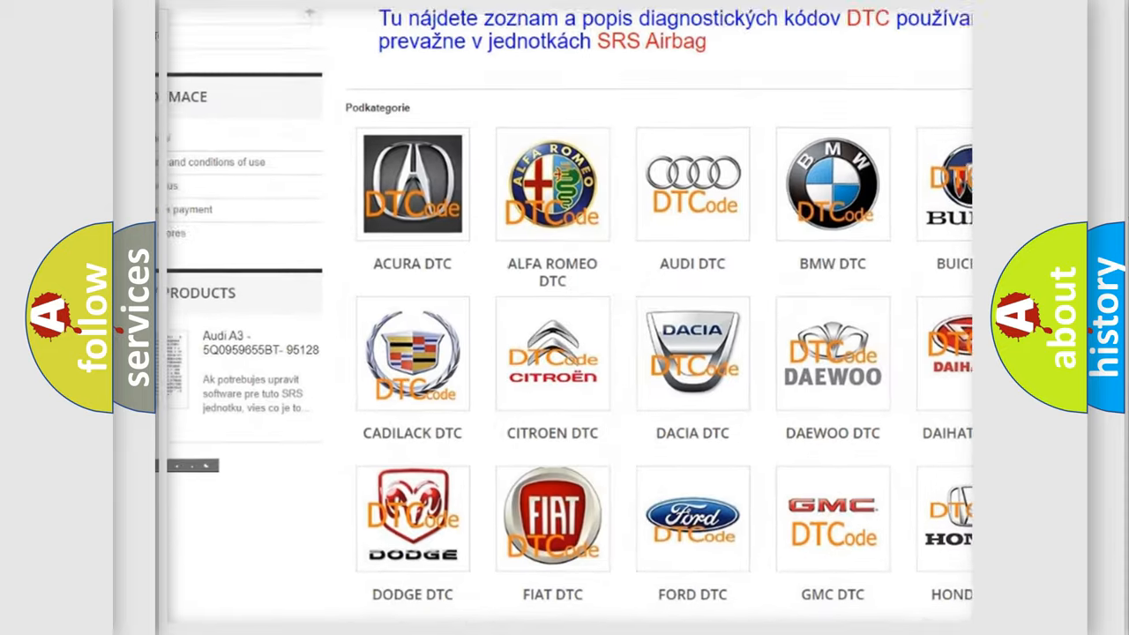
scroll("down", 3)
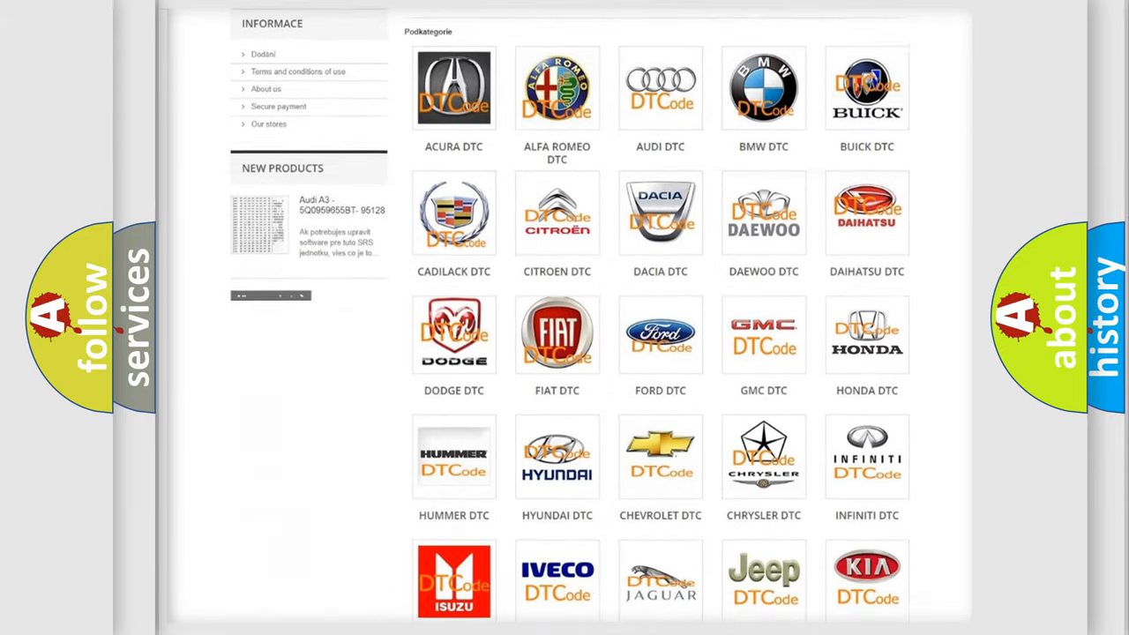
scroll("down", 3)
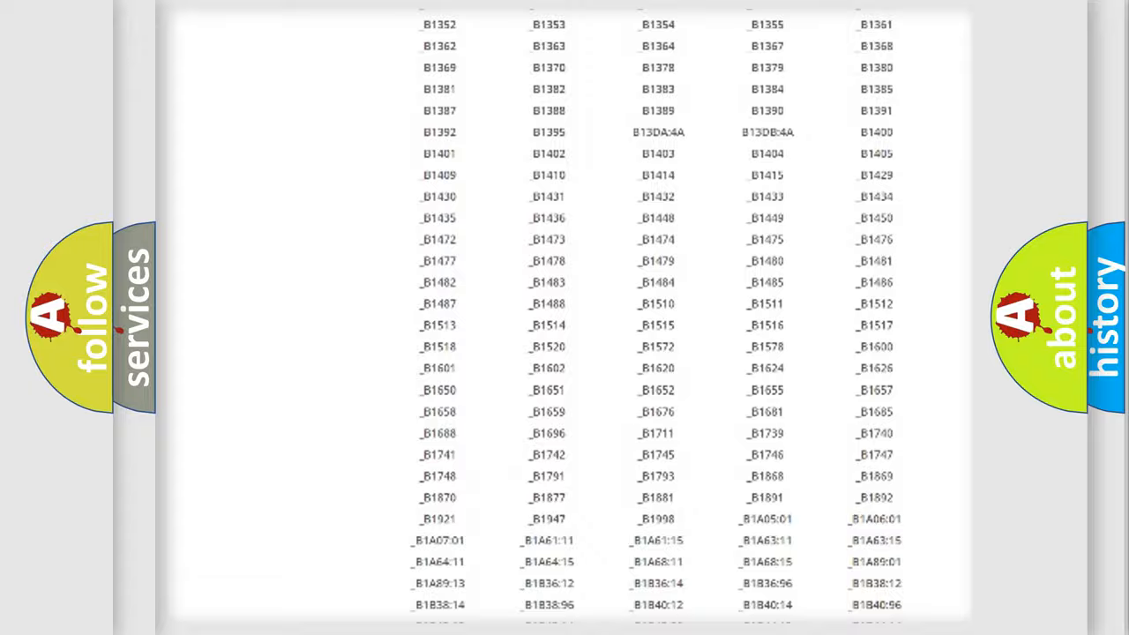
scroll("up", 3)
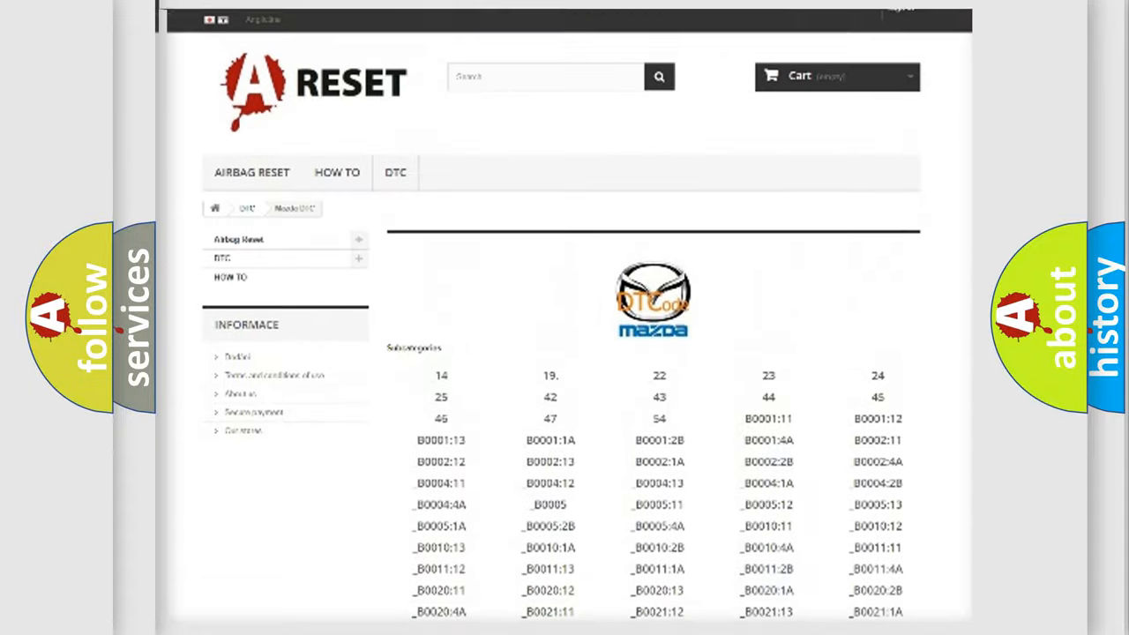